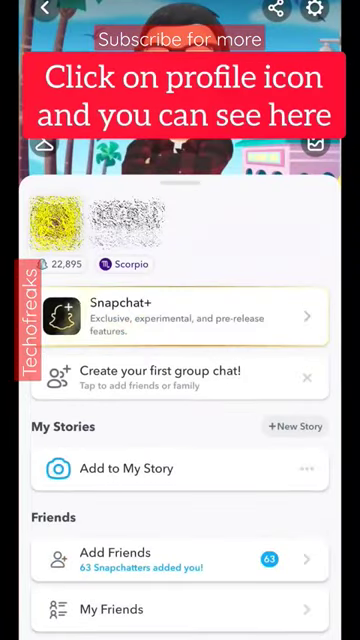
Check the starting Snapscore of 22,895, then return to the camera.
click(57, 264)
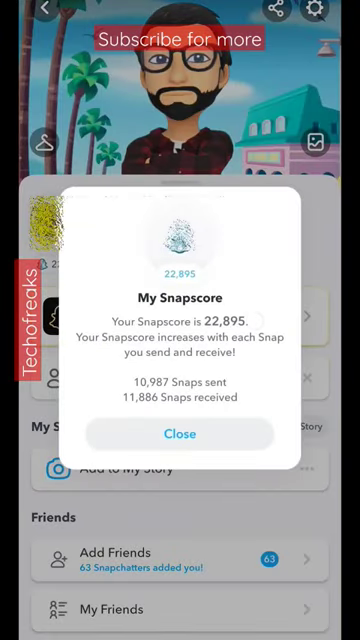
click(180, 433)
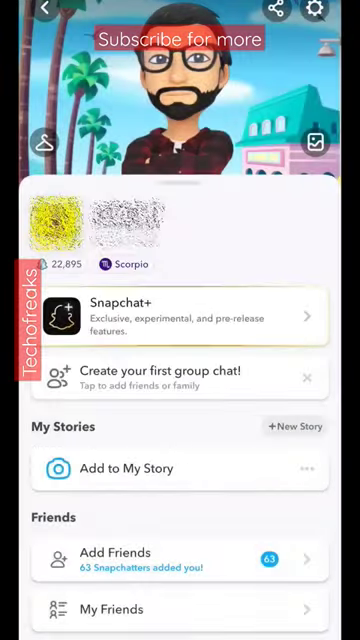
click(43, 19)
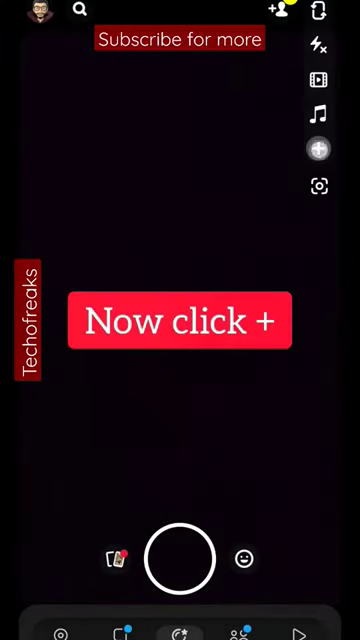
Turn on Multi Snap from the camera tools and capture several shots.
click(318, 150)
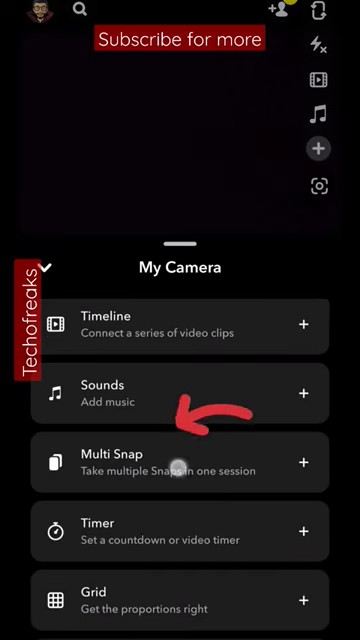
click(180, 463)
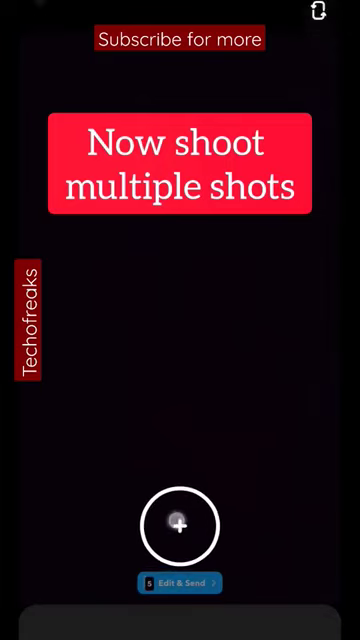
click(180, 527)
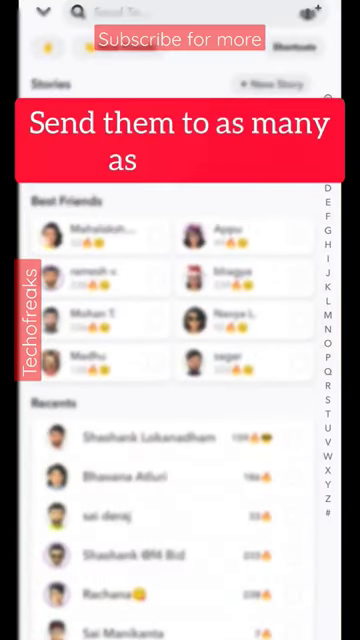
Send the Multi Snap to many friends and view the Snapscore: 22,911, 11,003 Snaps sent.
scroll(down, 3)
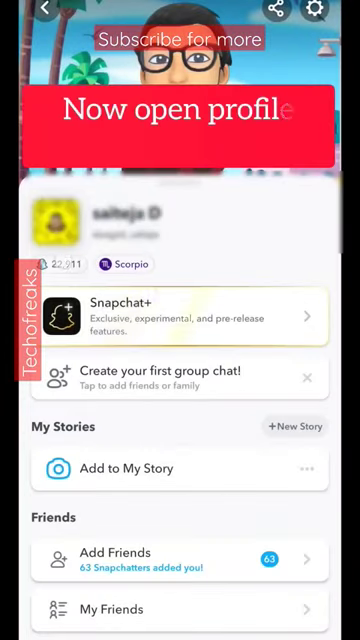
click(50, 264)
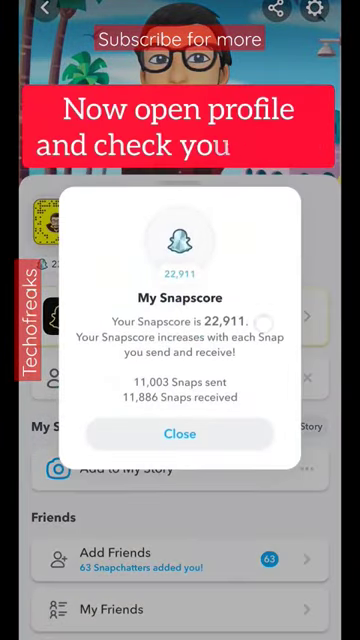